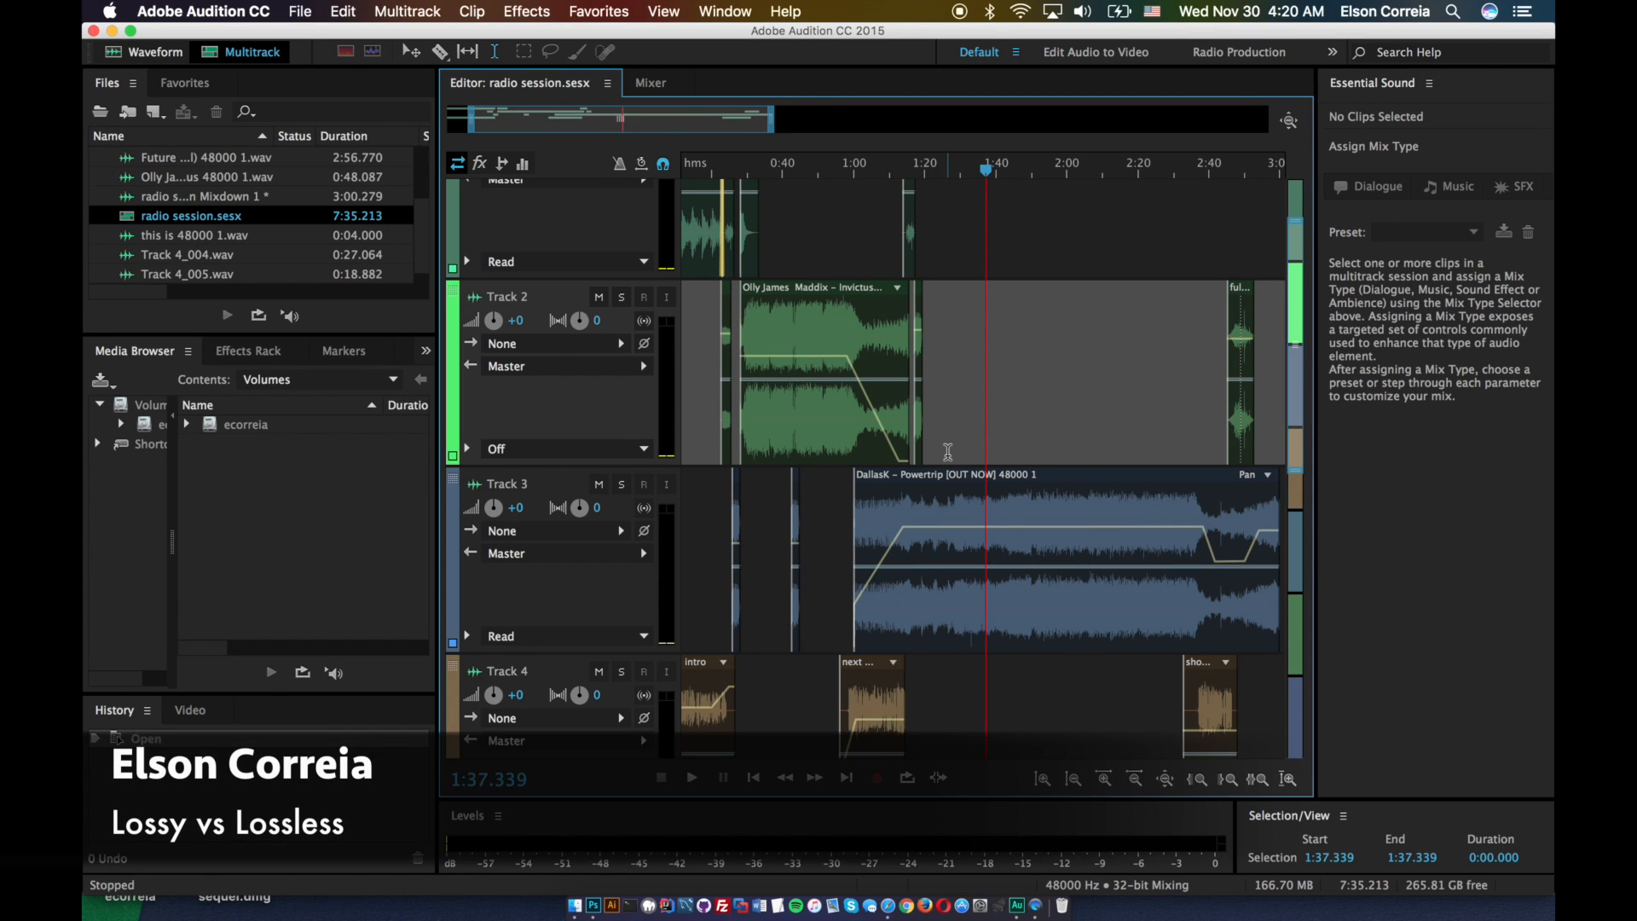
Start playback of the radio session multitrack mix in Audition
{"action": "left_click", "coordinate": [692, 776]}
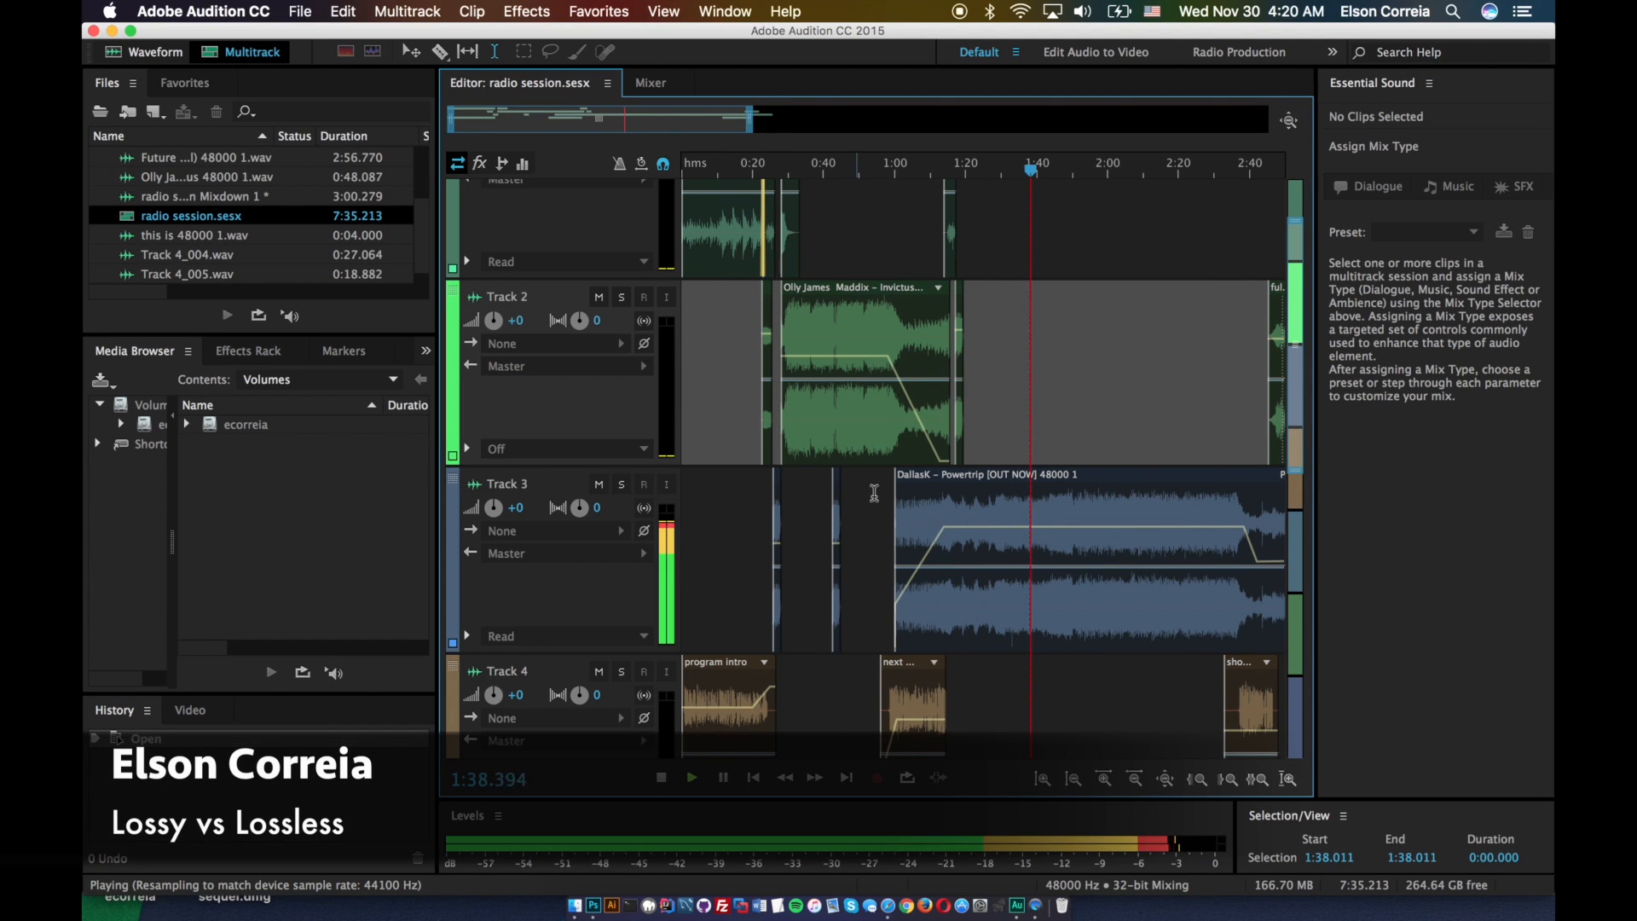
{"action": "left_click", "coordinate": [974, 164]}
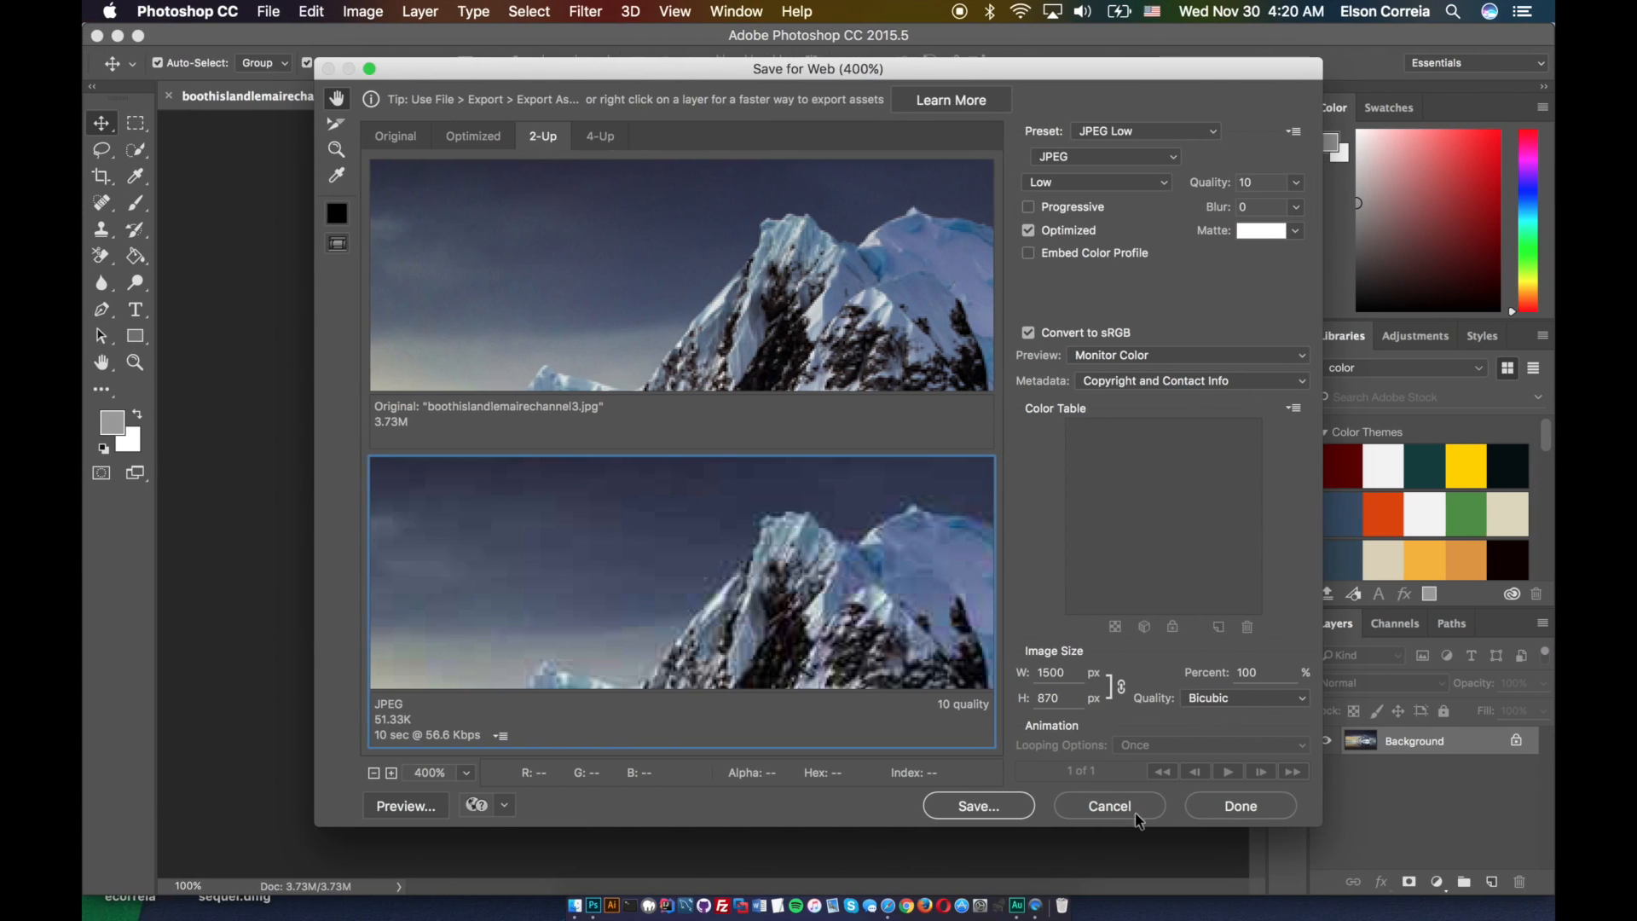
Cancel the Save for Web preview, leaving the mountain photo unchanged
{"action": "left_click", "coordinate": [1108, 804]}
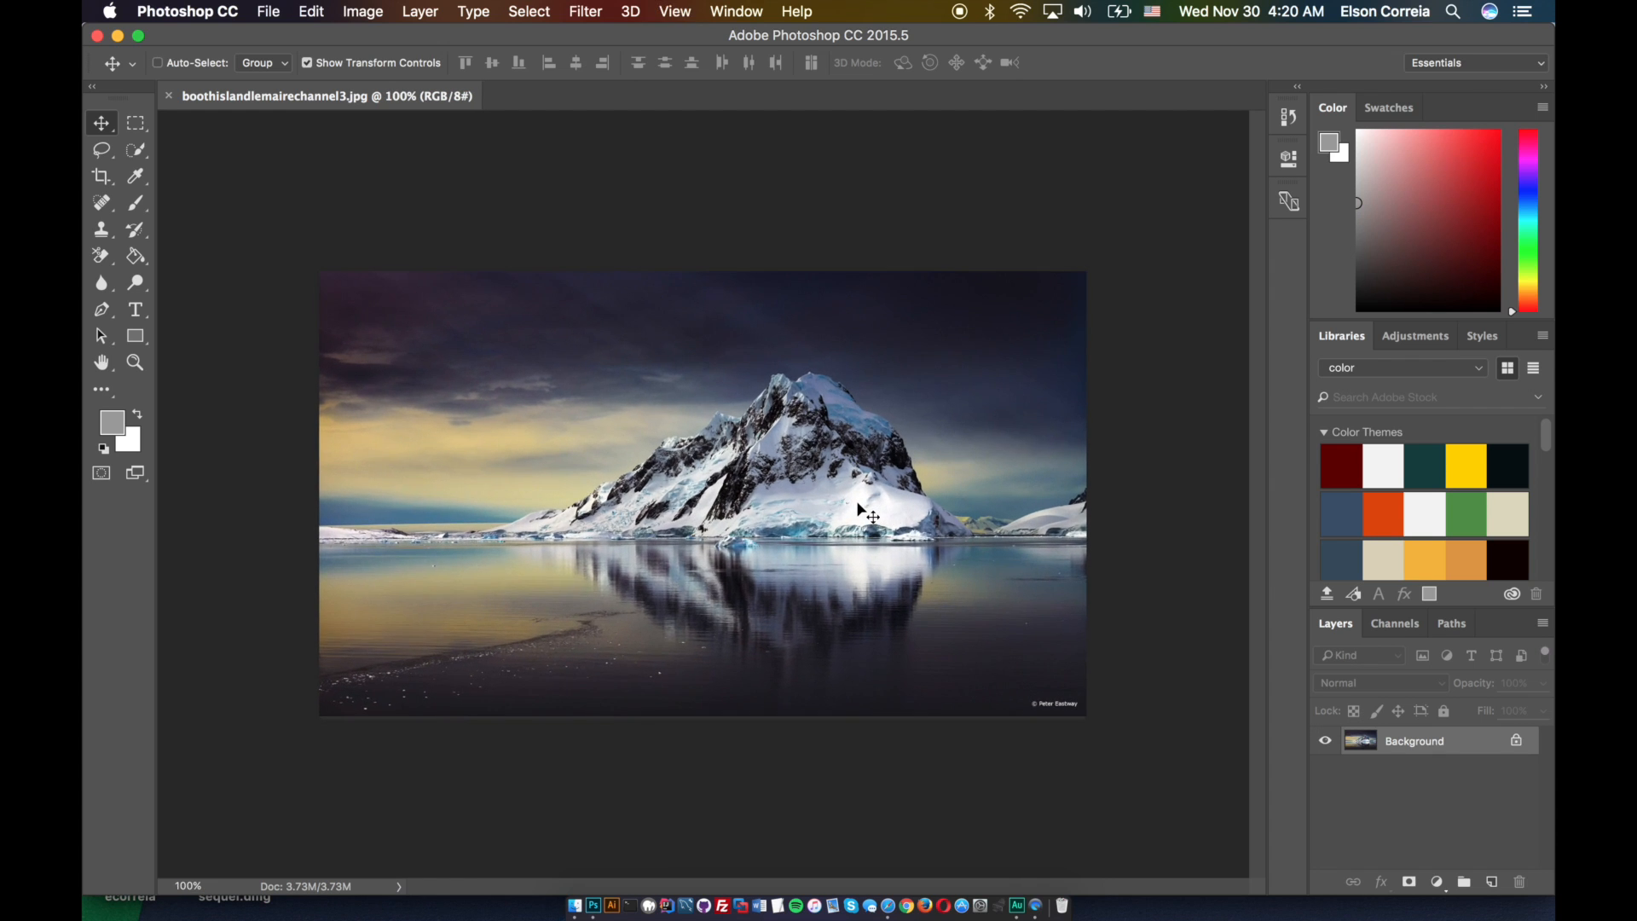
{"action": "left_click", "coordinate": [267, 11]}
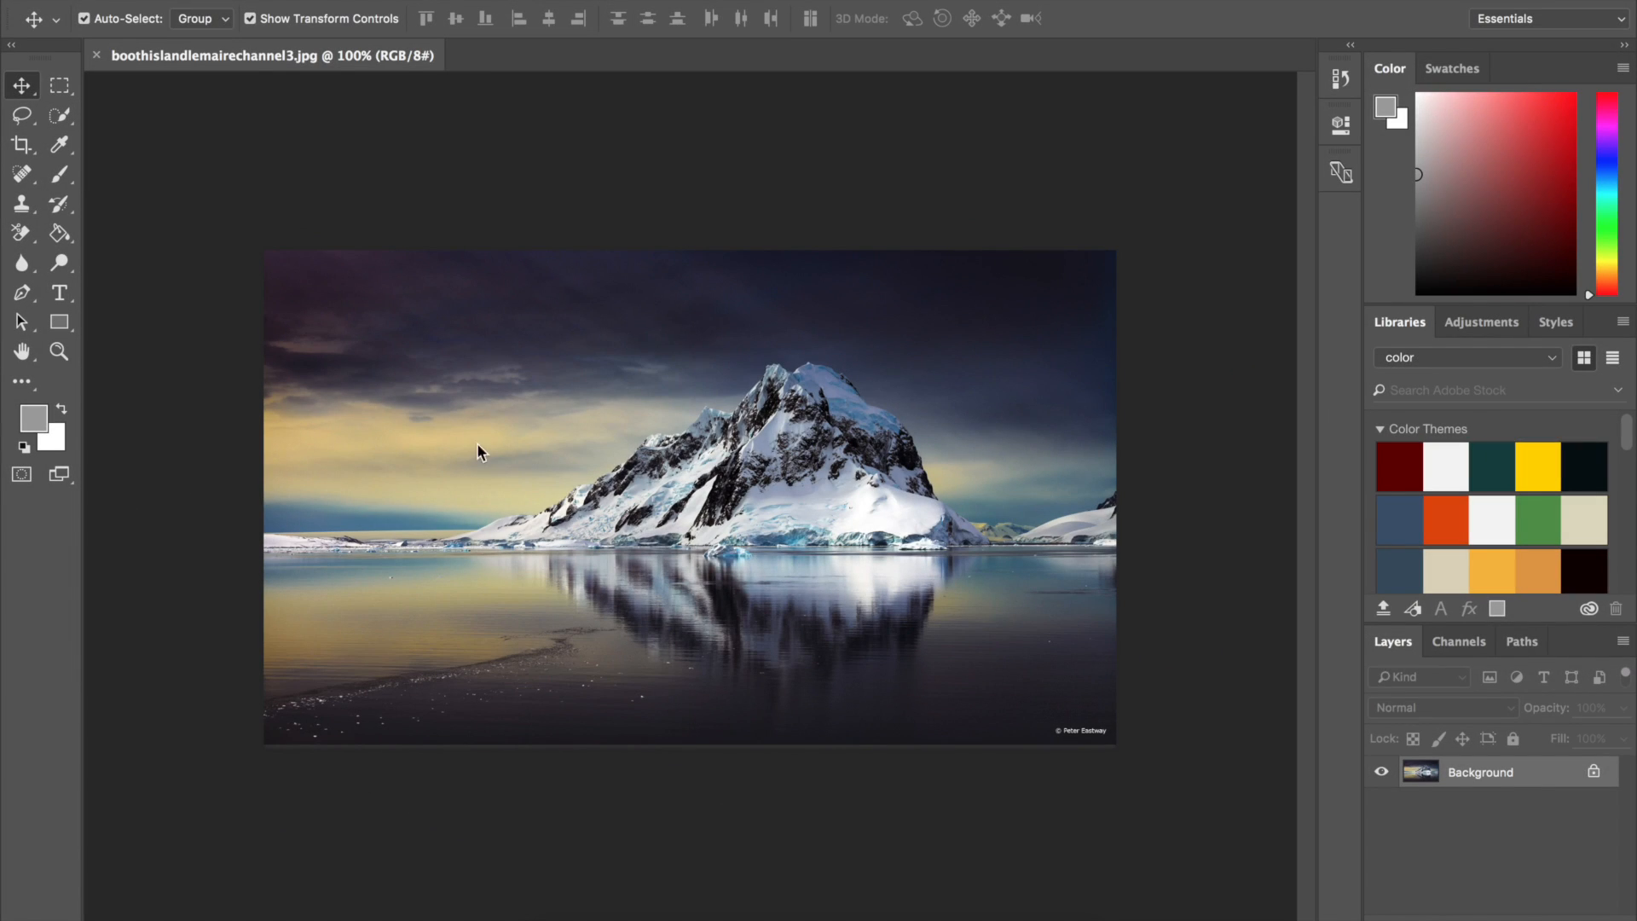
{"action": "left_click", "coordinate": [52, 9]}
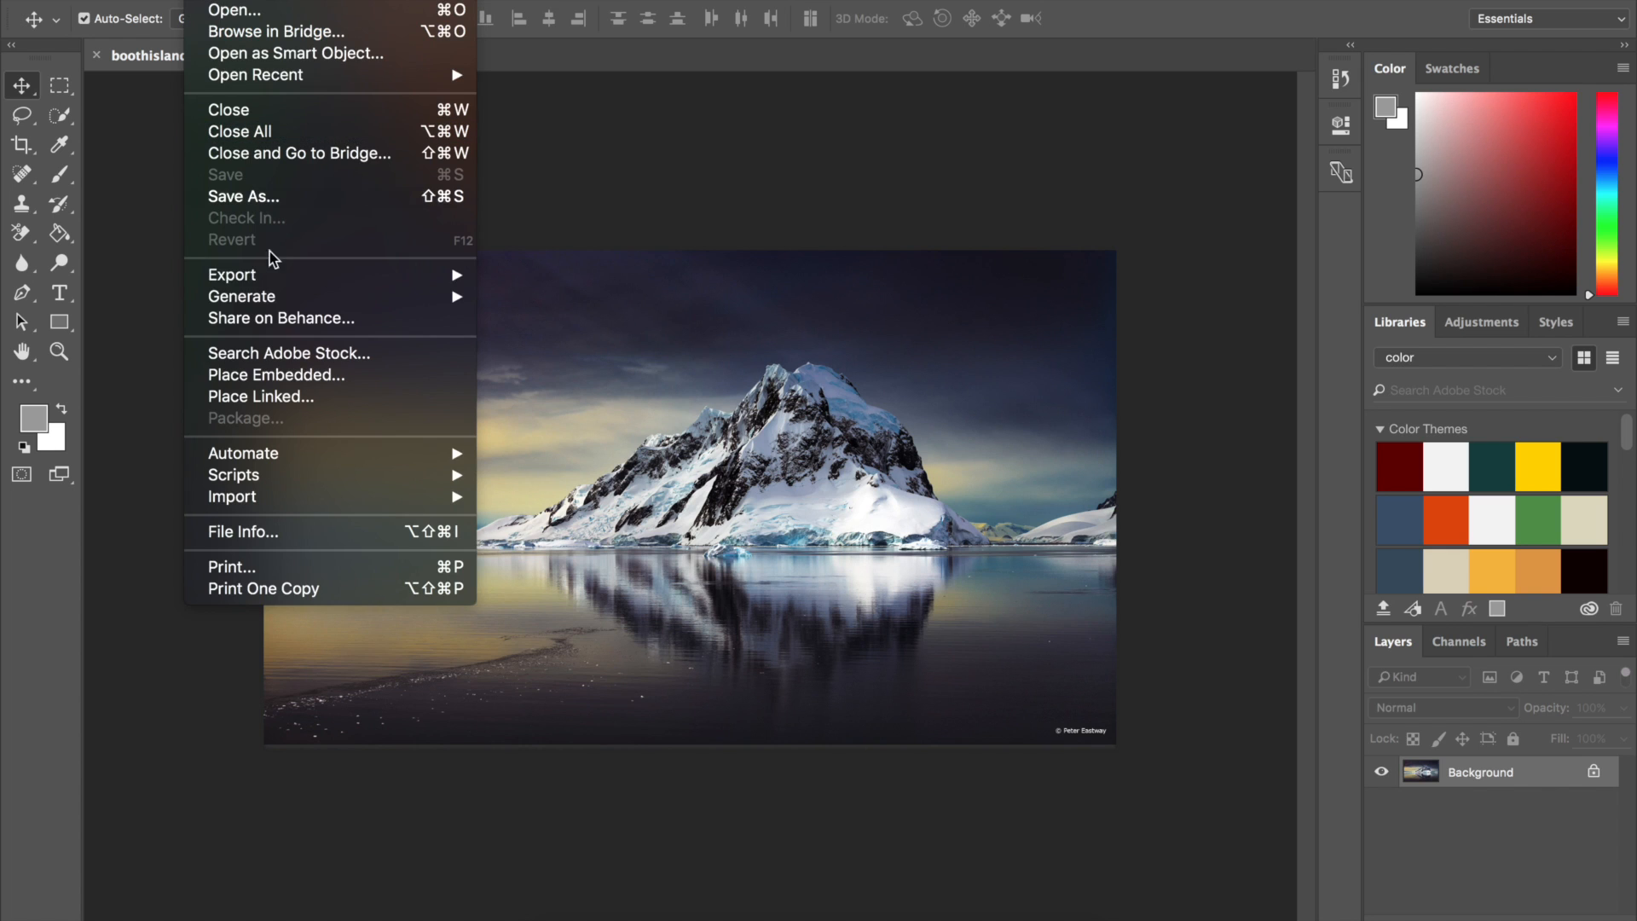
{"action": "mouse_move", "coordinate": [232, 275]}
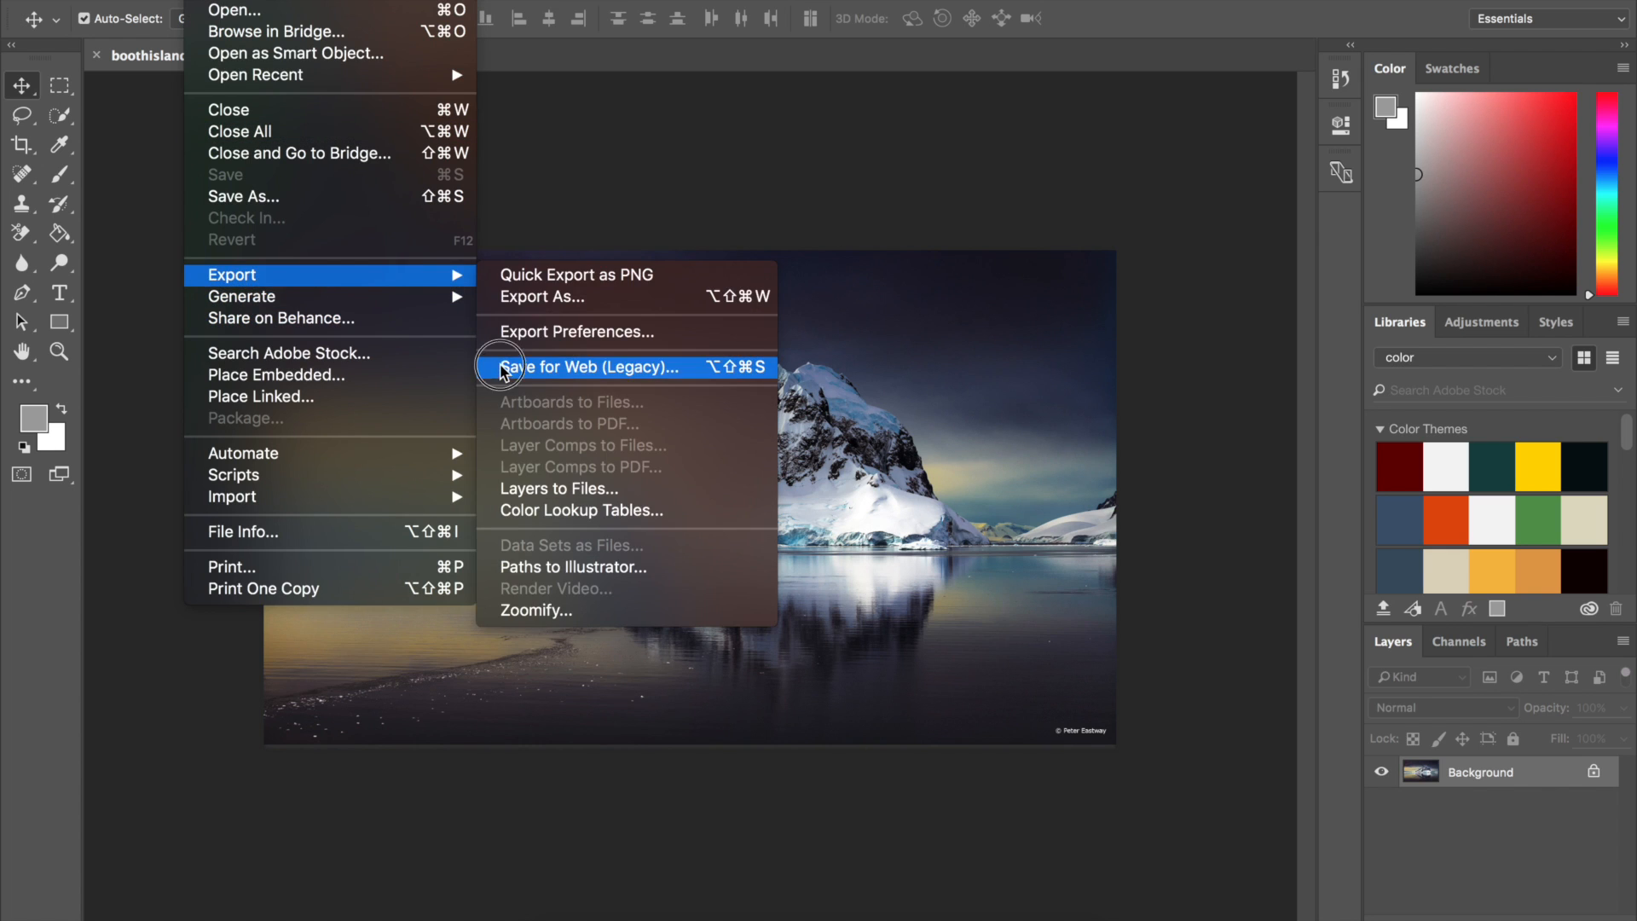
Reopen Save for Web (Legacy) with format JPEG at Low quality (10)
{"action": "left_click", "coordinate": [590, 367]}
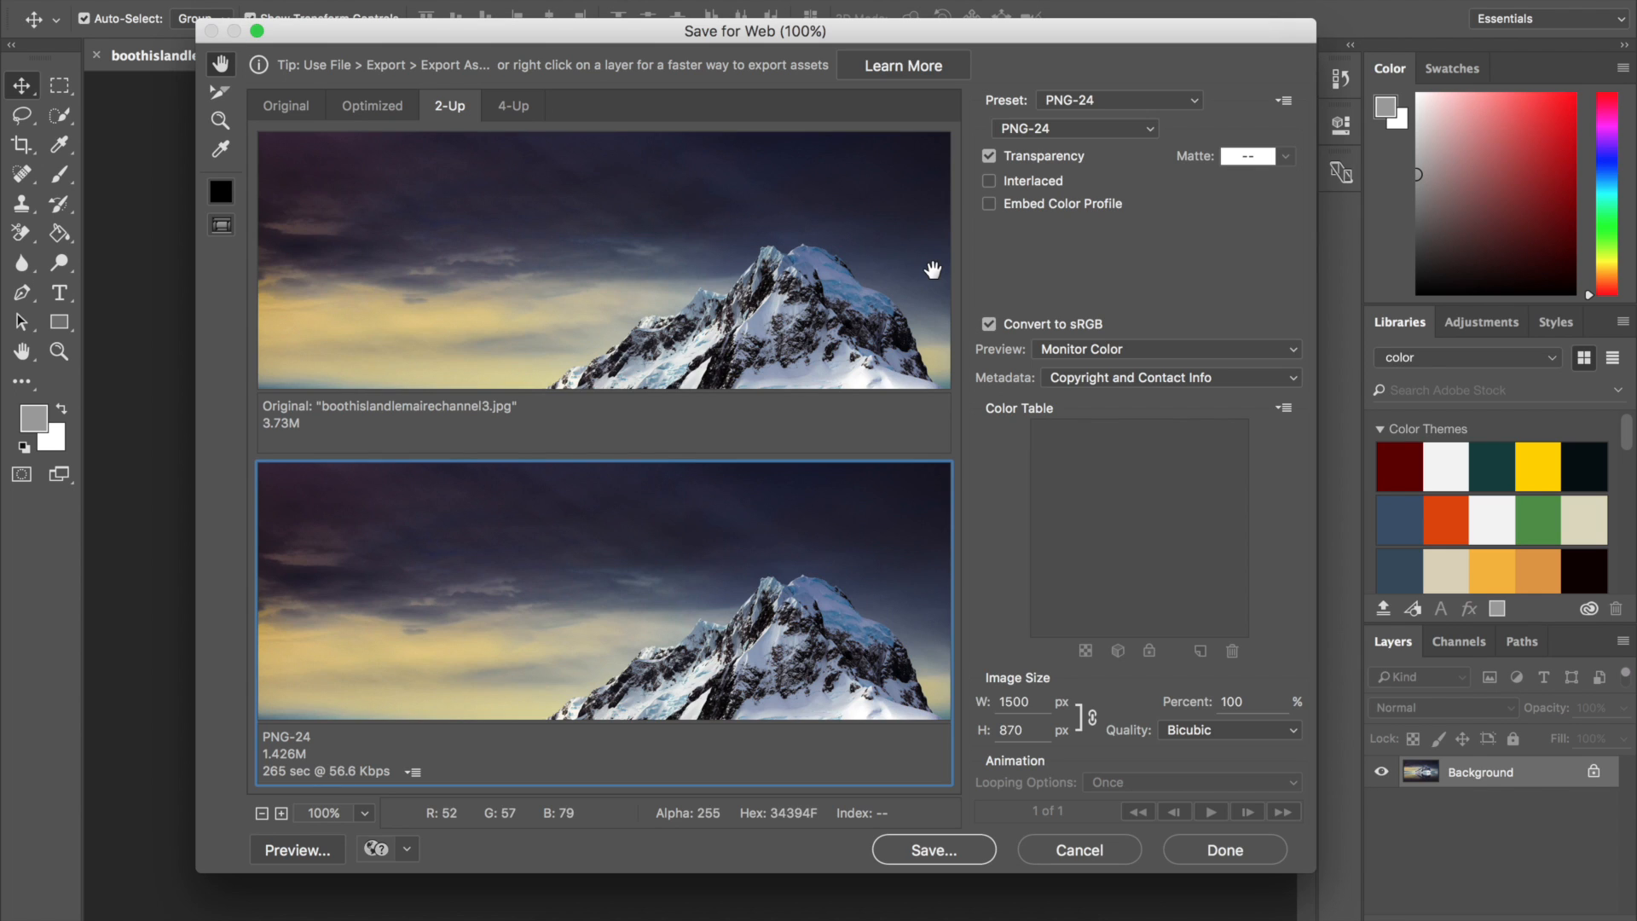
{"action": "left_click", "coordinate": [1074, 127]}
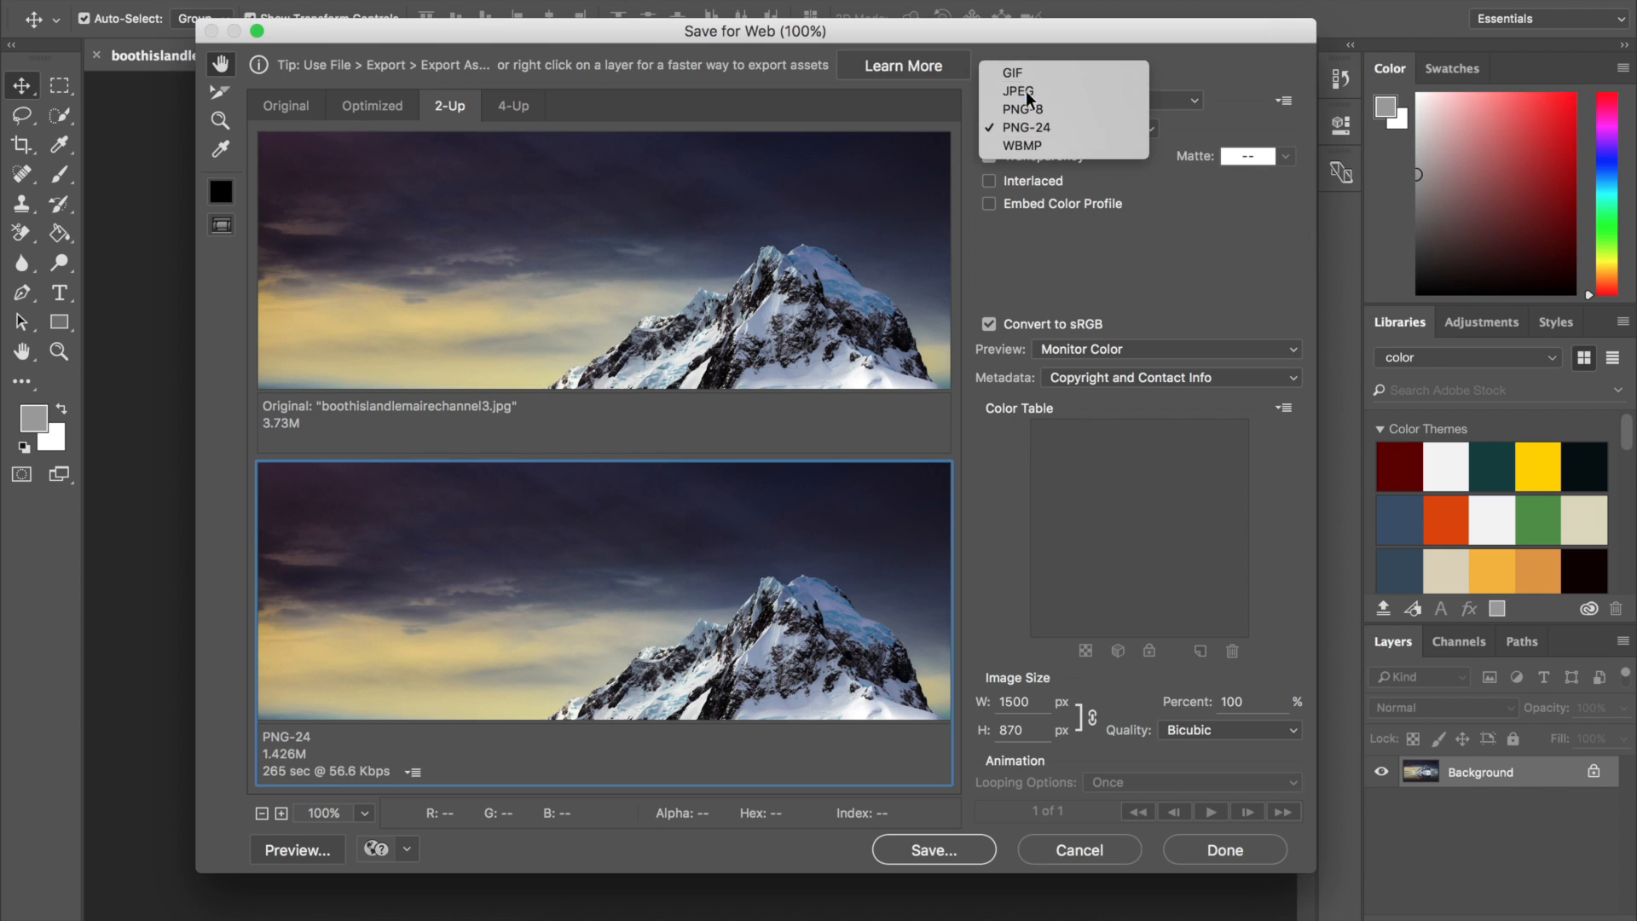
{"action": "left_click", "coordinate": [1017, 92]}
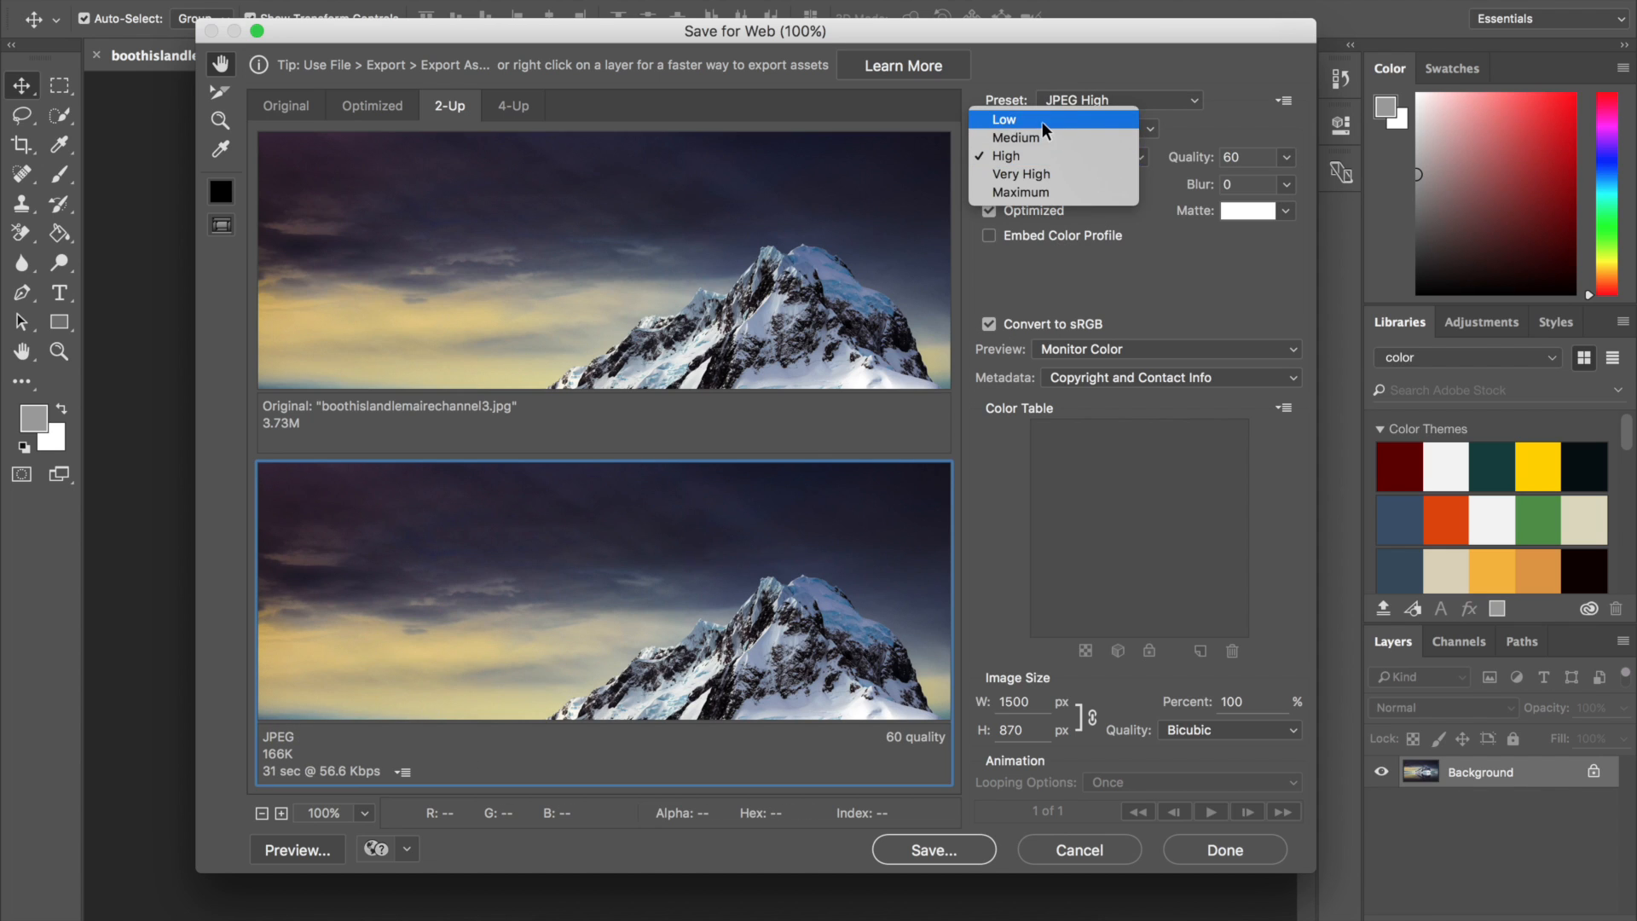
{"action": "left_click", "coordinate": [1002, 119]}
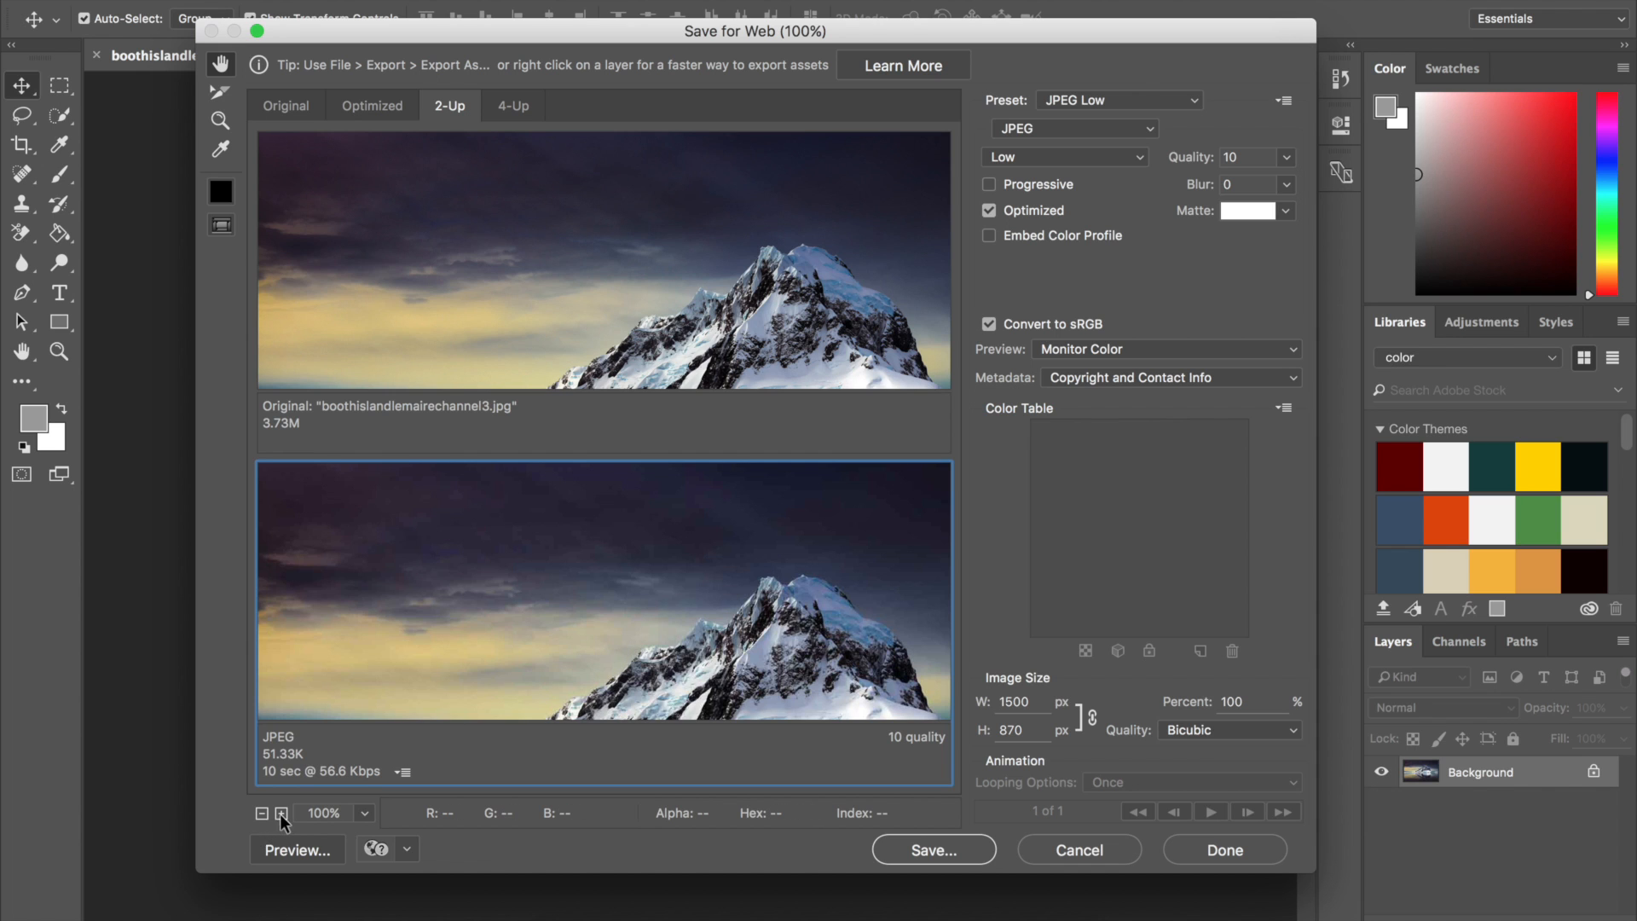
Zoom both previews to 400% to inspect the snowy peak's compression artifacts
{"action": "left_click", "coordinate": [280, 813]}
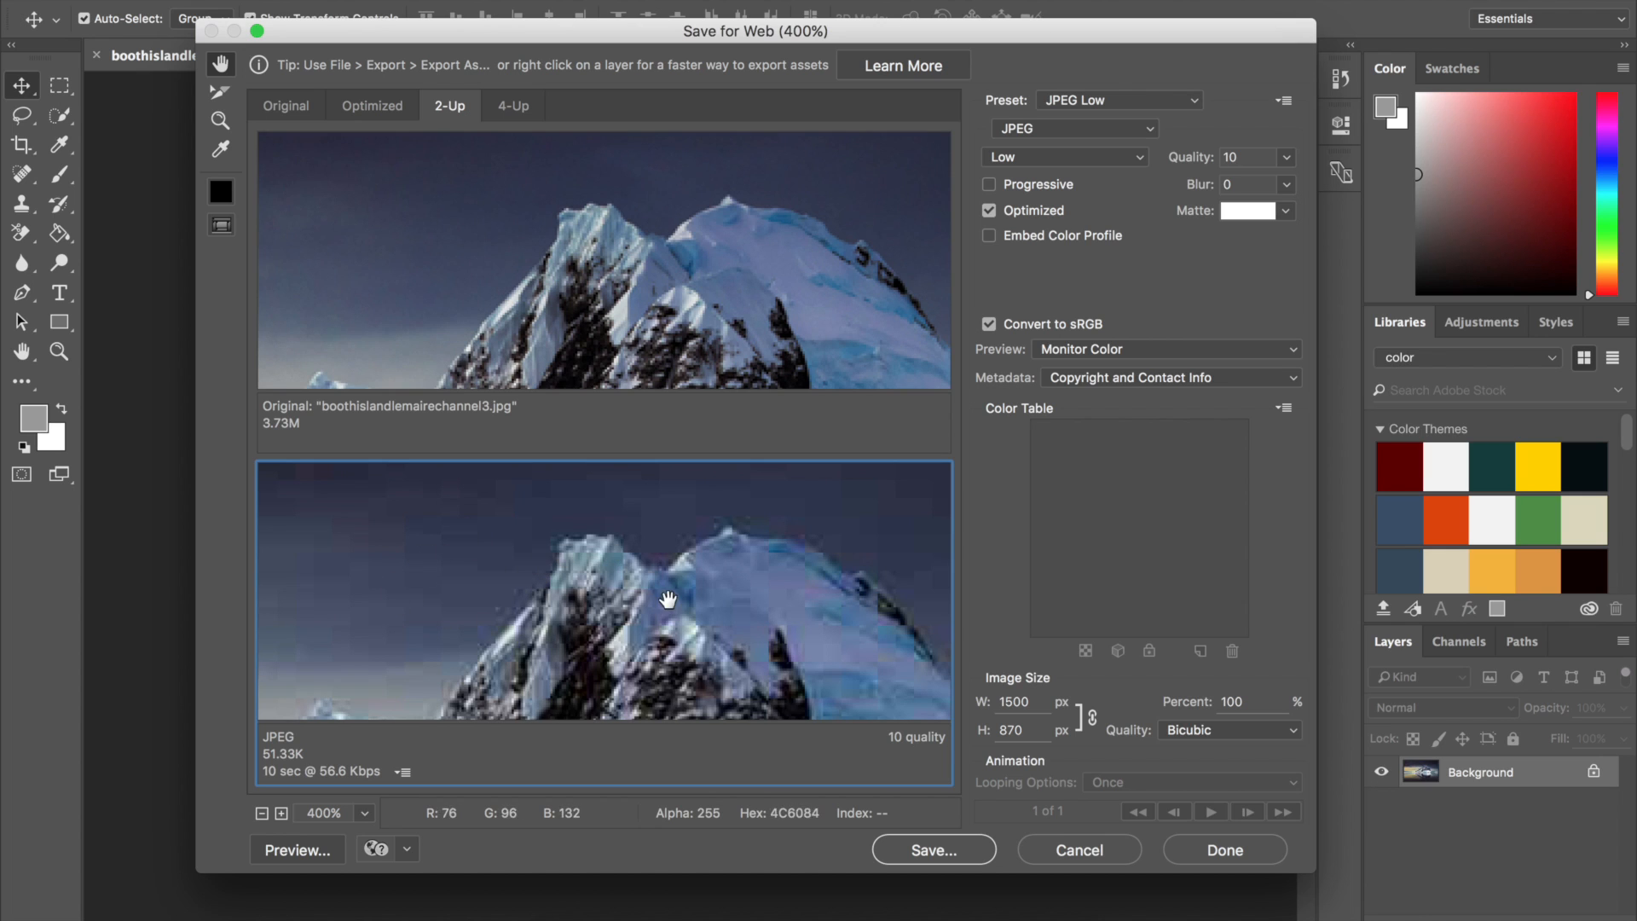
{"action": "mouse_move", "coordinate": [360, 699]}
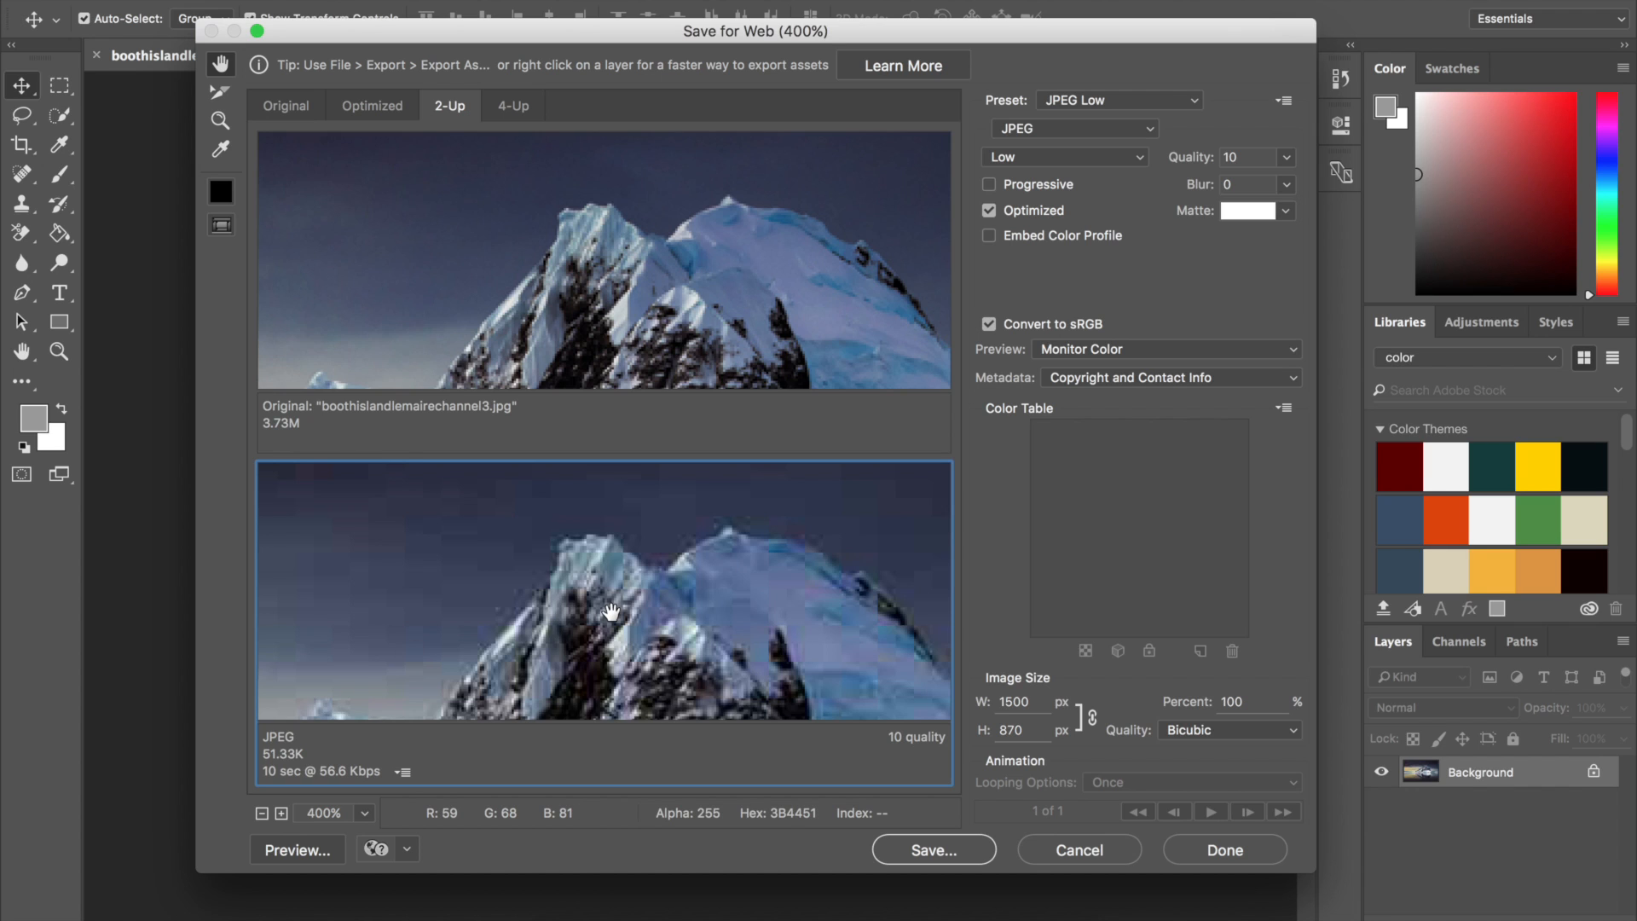
{"action": "mouse_move", "coordinate": [491, 288]}
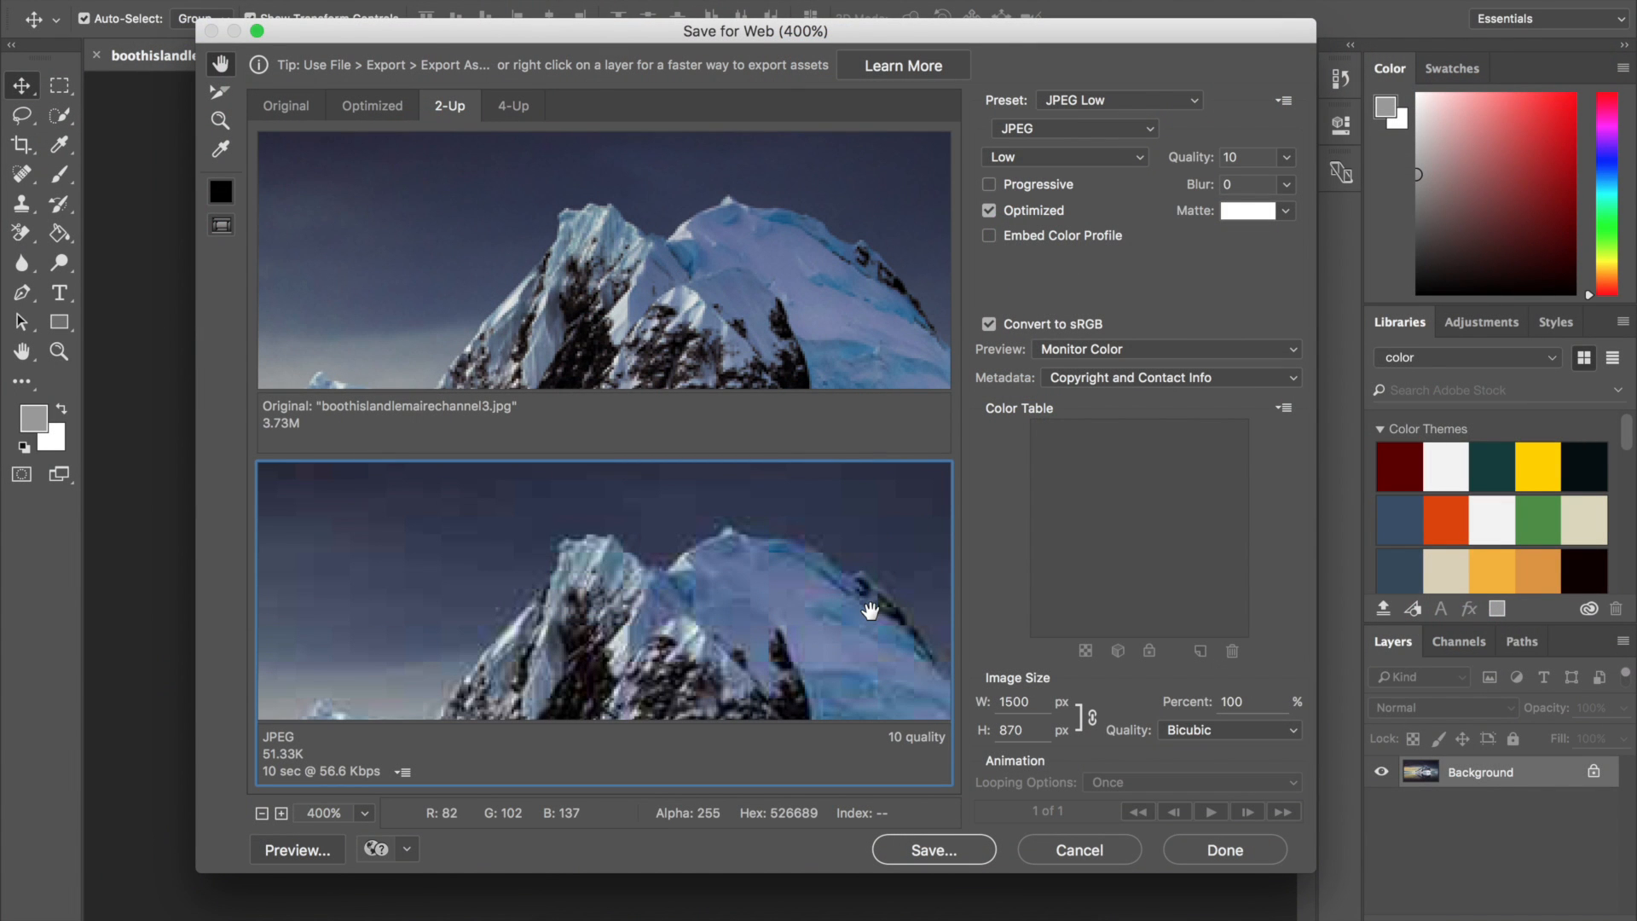
{"action": "mouse_move", "coordinate": [983, 402]}
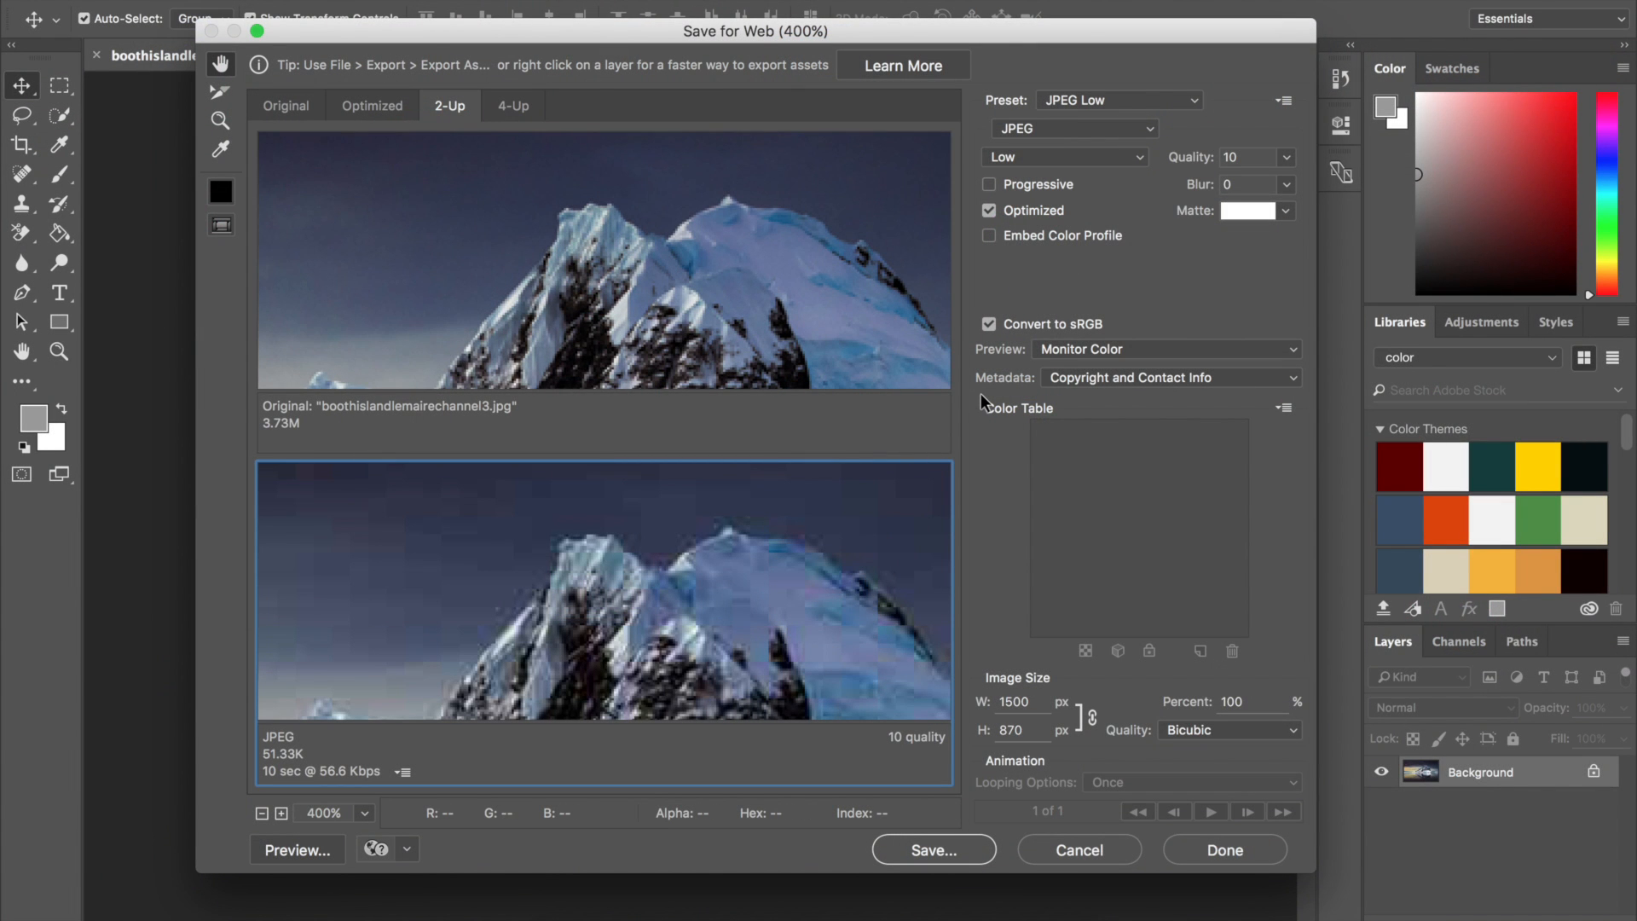